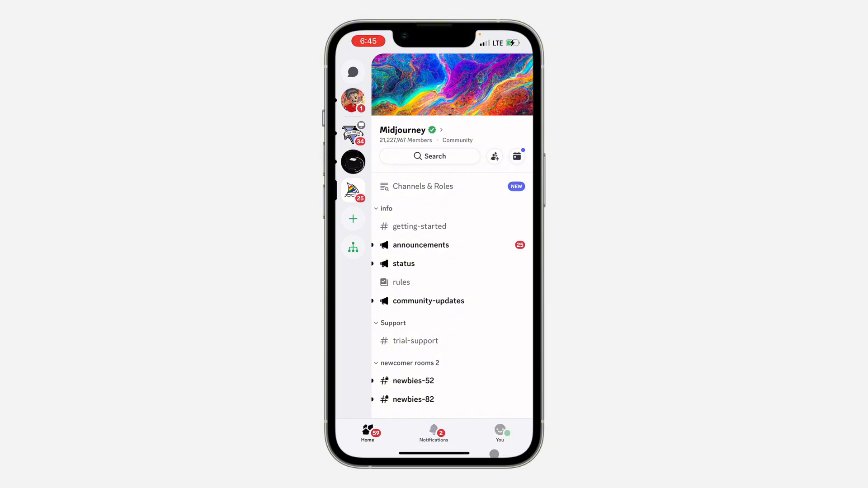
Open the Settings screen from your Discord profile page.
left_click(499, 432)
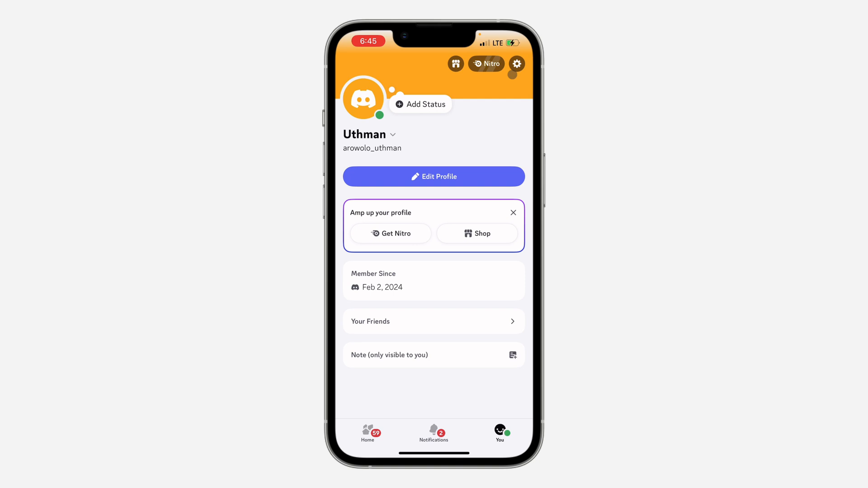
left_click(516, 64)
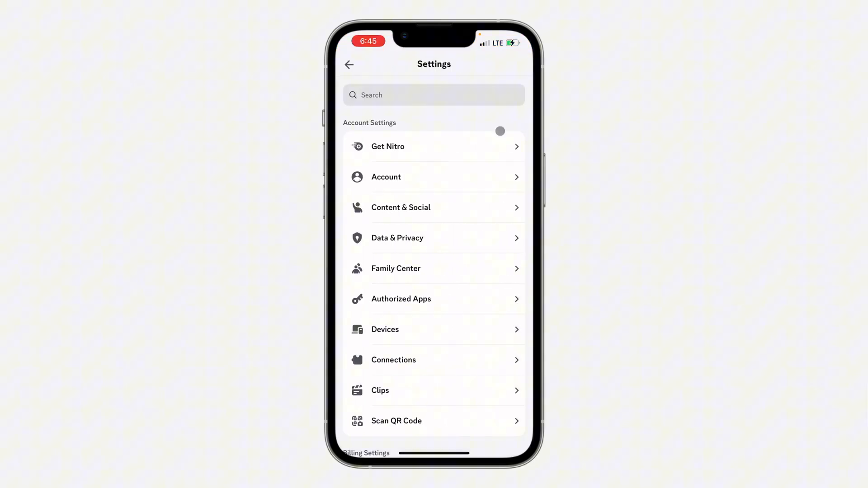
mouse_move(465, 178)
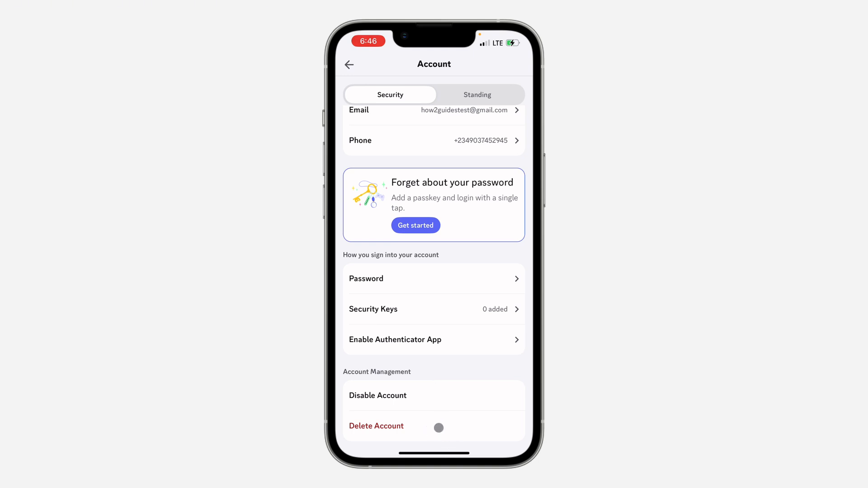
Attempt account deletion and dismiss the 'You Own Servers!' warning.
left_click(375, 426)
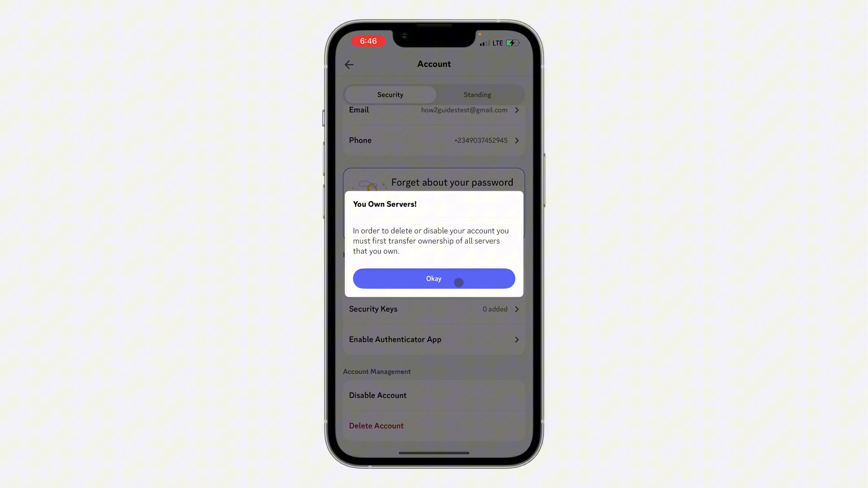
left_click(434, 278)
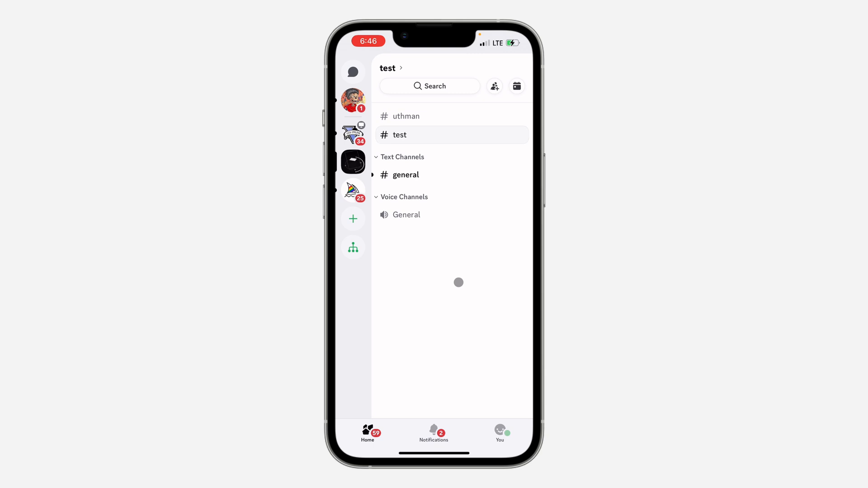
Visit the 'test' server's settings, then return to the Account settings page.
left_click(388, 67)
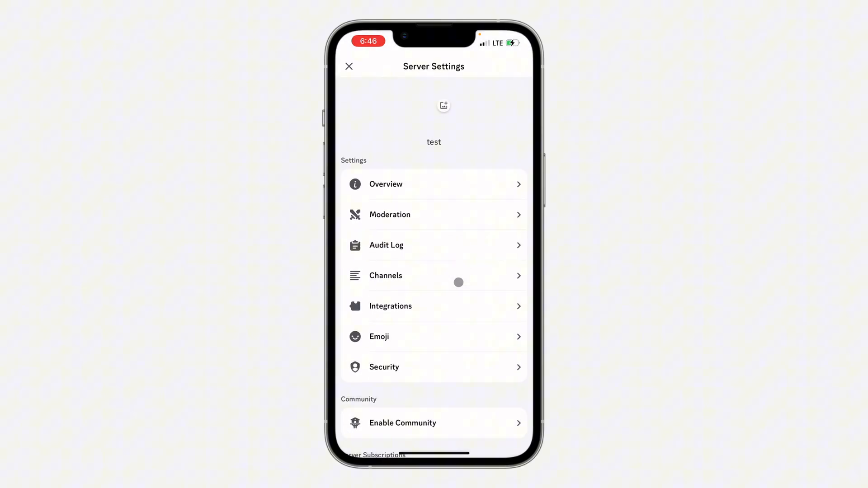
left_click(386, 184)
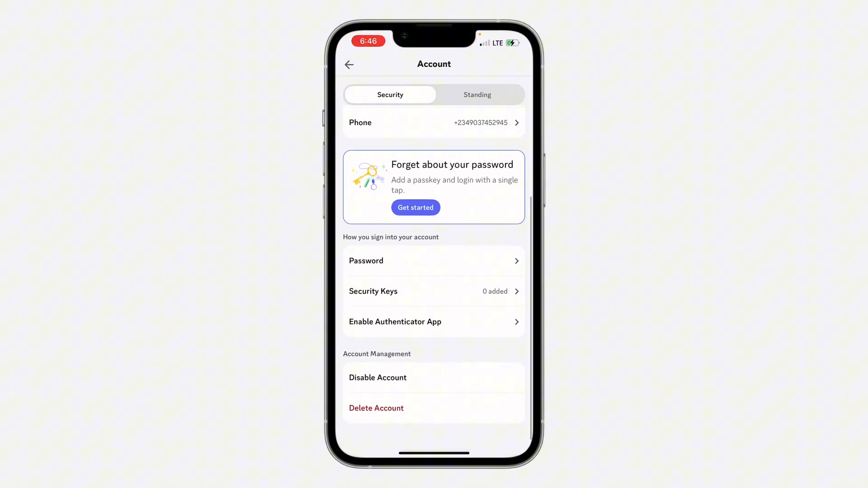
Delete the account, confirming with the password in the DELETE ACCOUNT dialog.
left_click(376, 408)
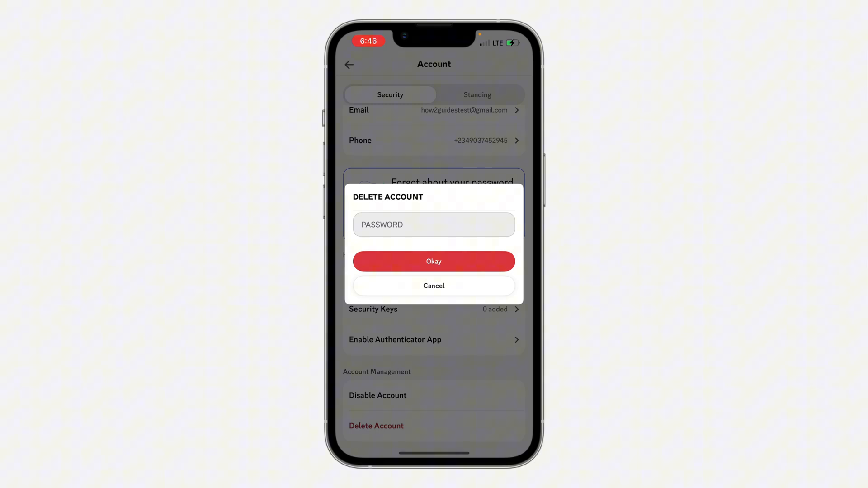
left_click(434, 261)
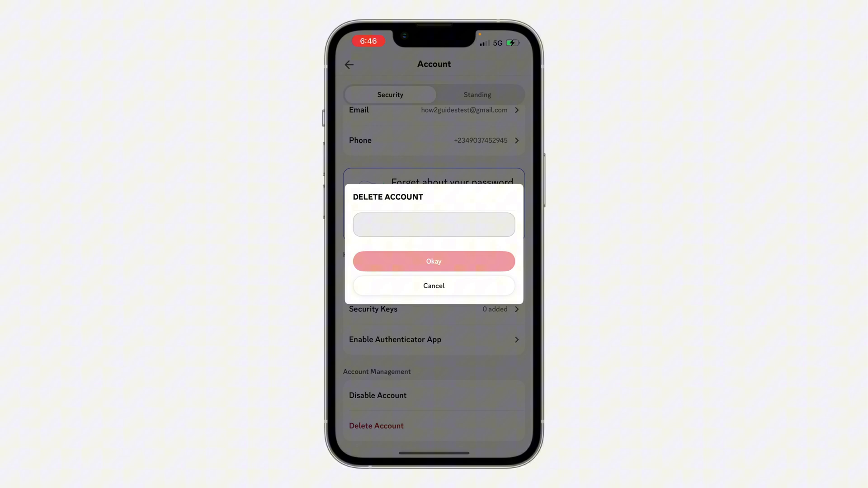
left_click(434, 262)
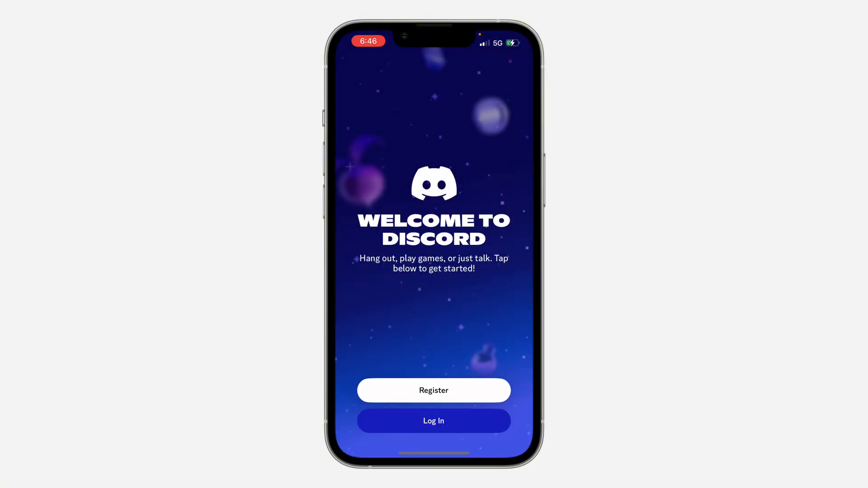